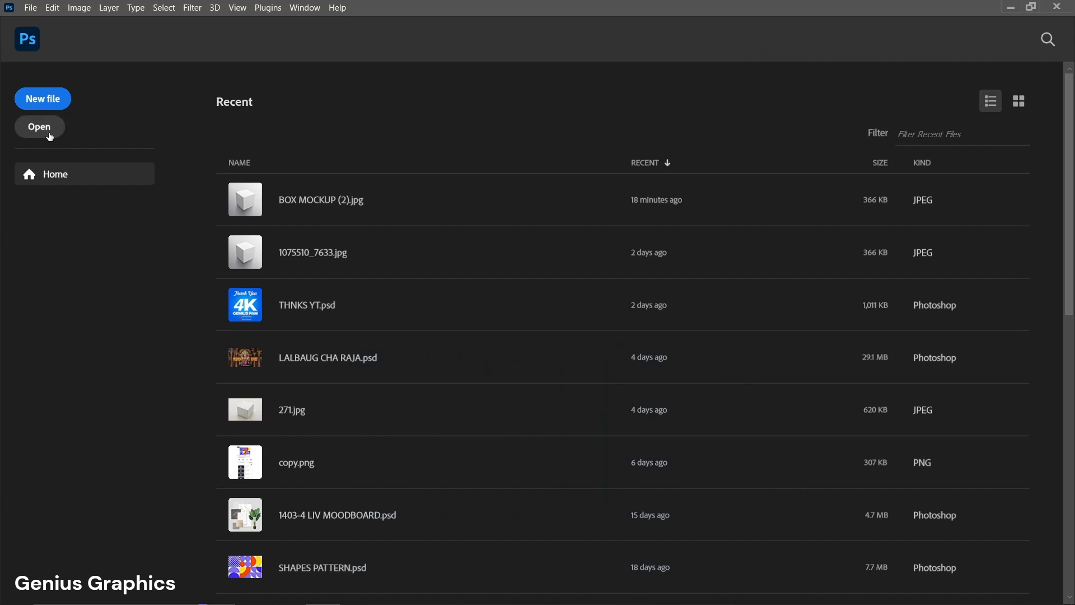
# Step: Open the BOX MOCKUP (2) cube photo from the BOX MOCKUP folder via the Home screen
pyautogui.click(39, 127)
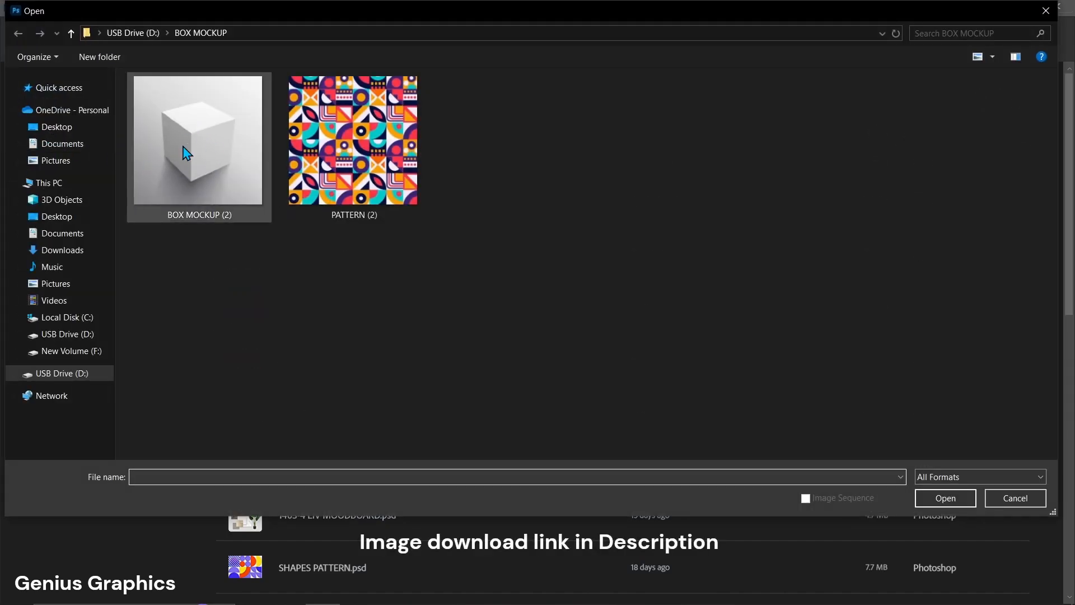
pyautogui.click(198, 140)
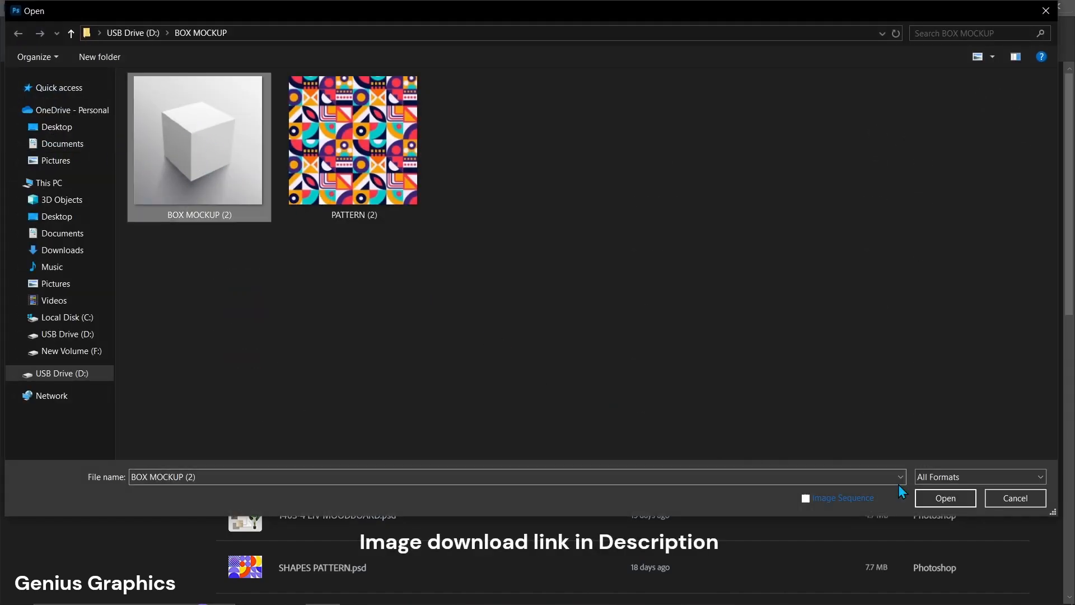
pyautogui.click(944, 498)
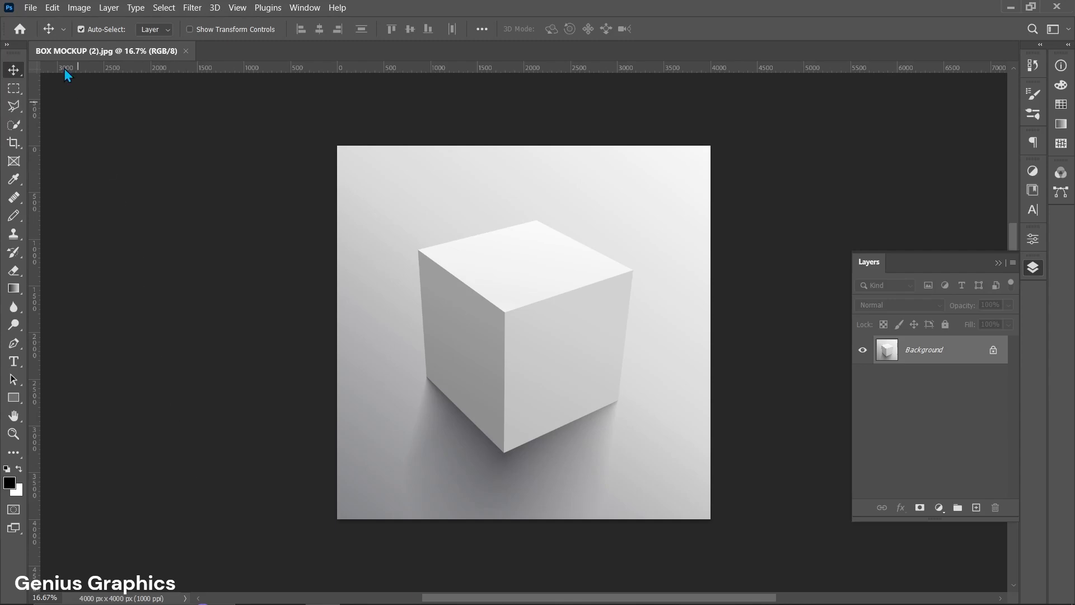
# Step: Embed PATTERN (2) as a new layer above the cube photo with File > Place Embedded
pyautogui.click(30, 7)
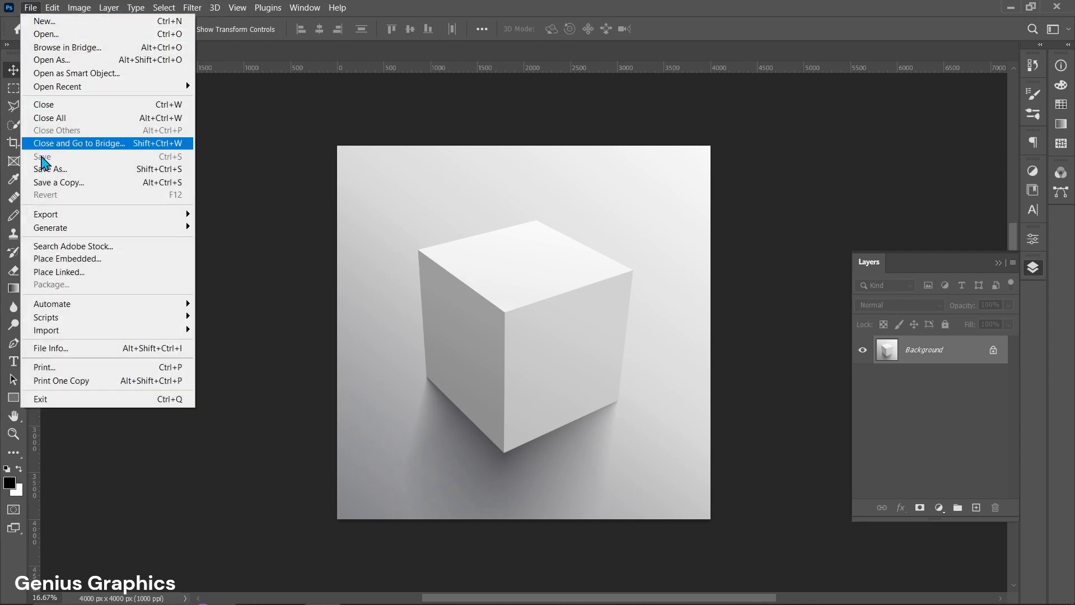
pyautogui.click(67, 259)
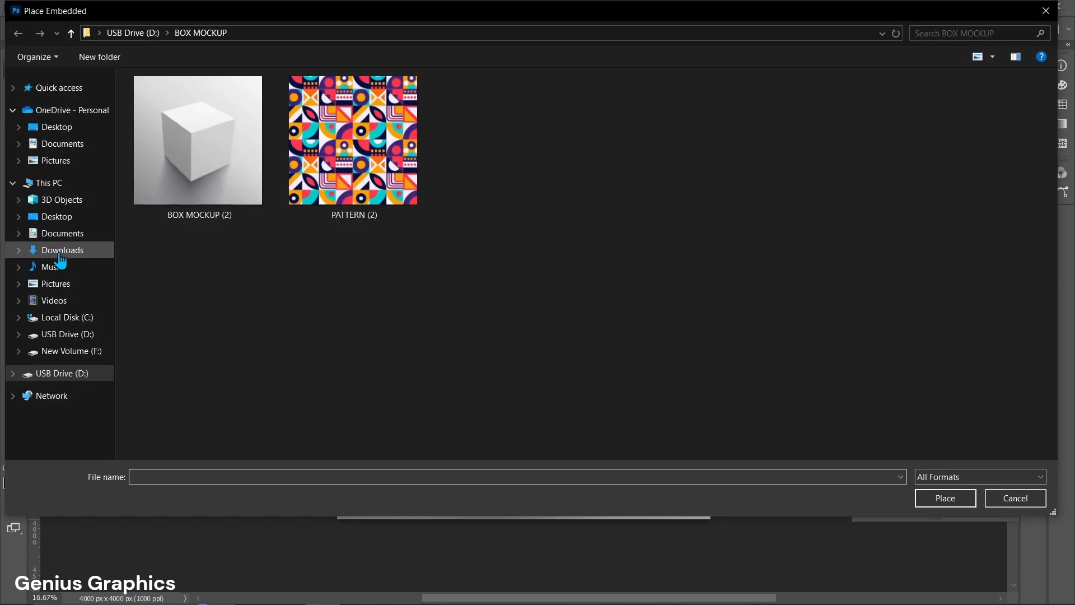
pyautogui.click(354, 140)
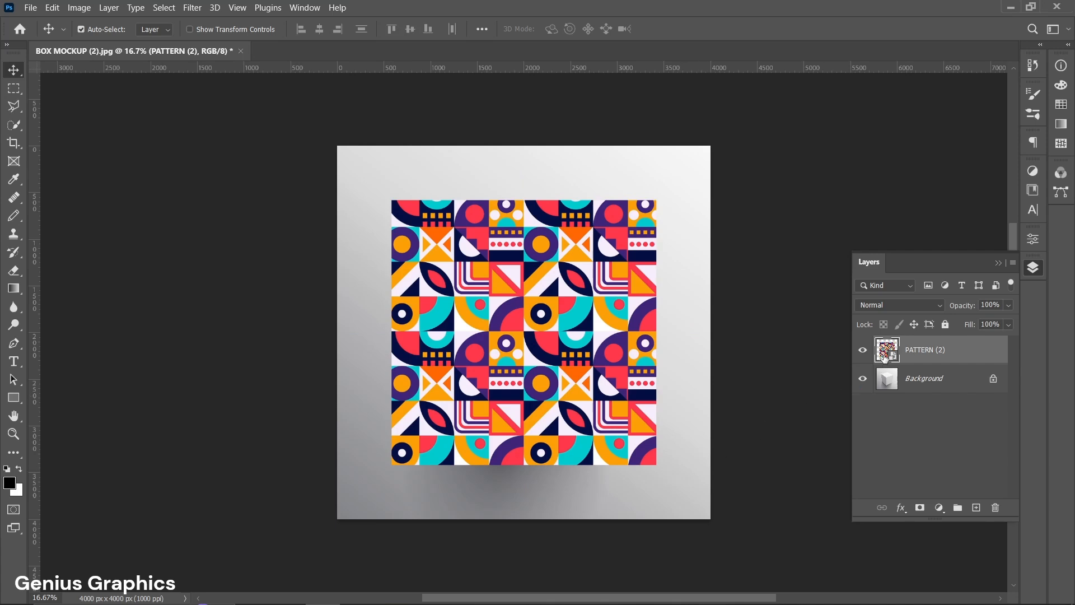
# Step: Hide the PATTERN (2) layer and add an empty Layer 1 on top
pyautogui.click(863, 349)
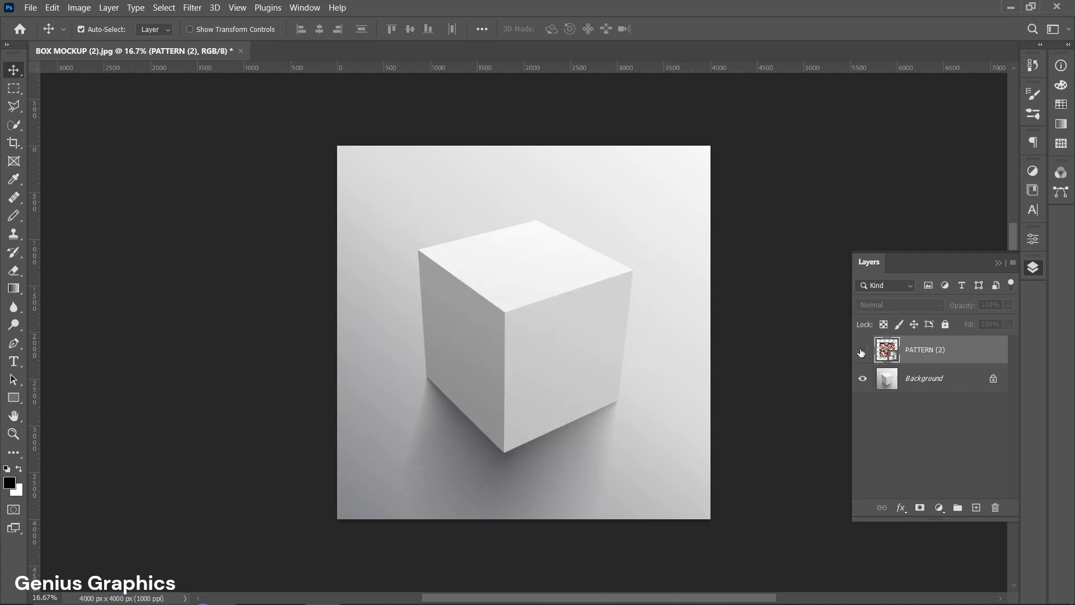
pyautogui.click(863, 352)
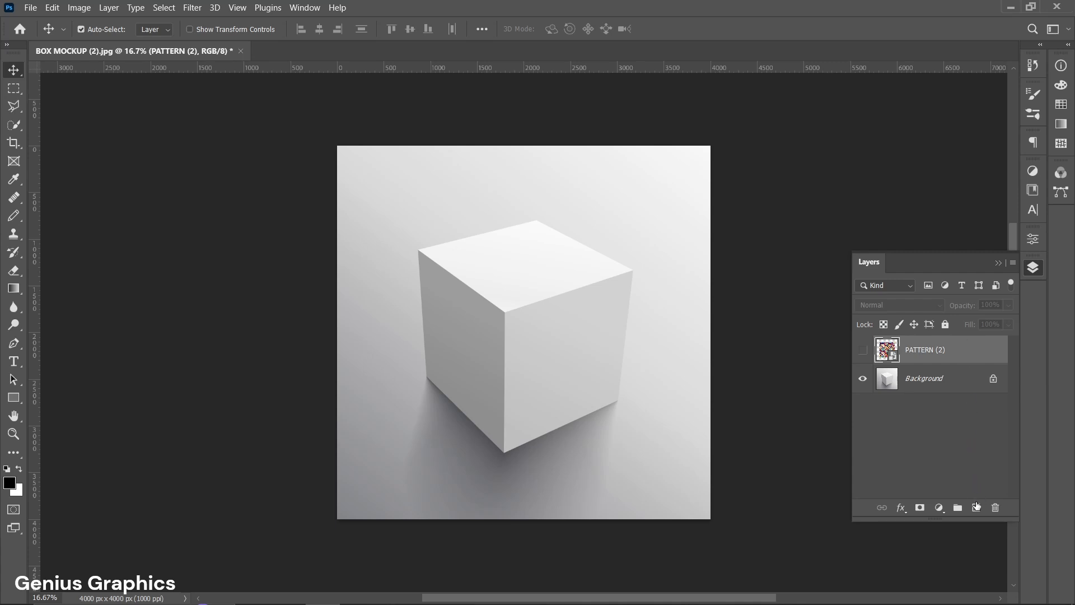
pyautogui.click(976, 507)
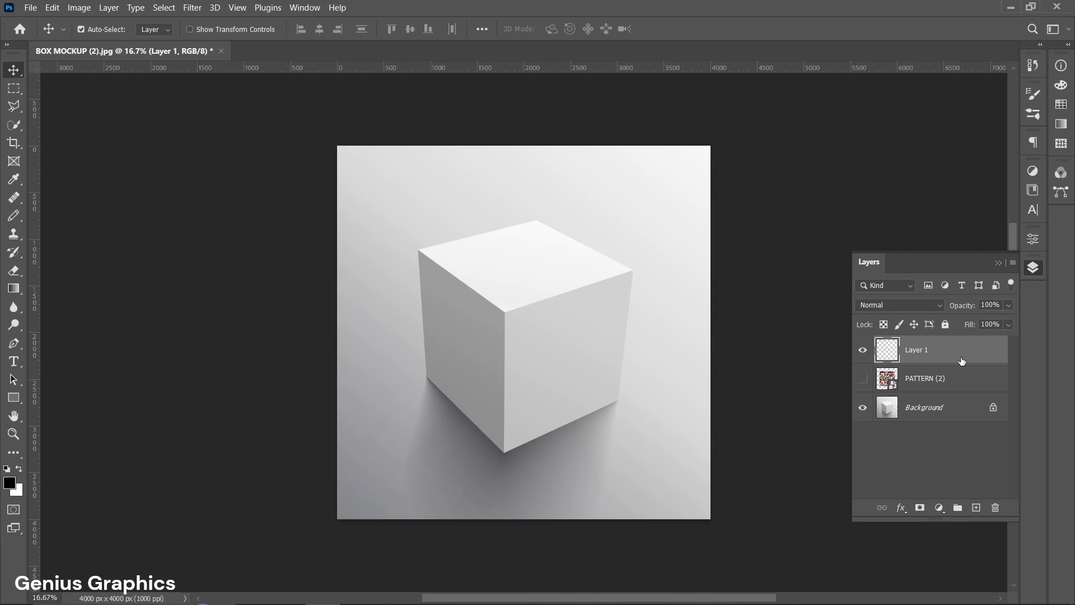
pyautogui.moveTo(599, 436)
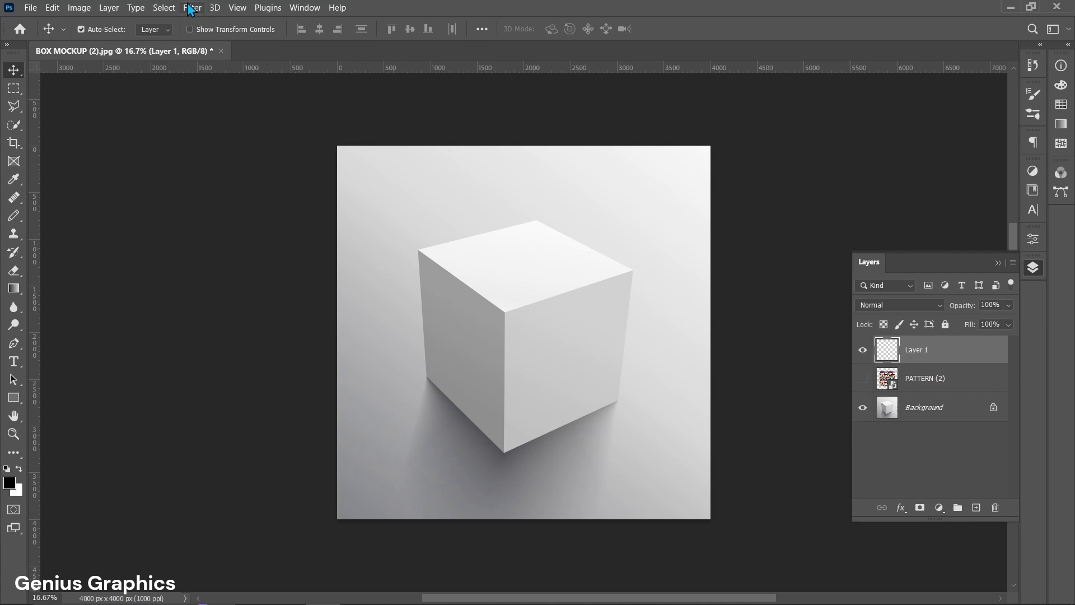
# Step: Launch Filter > Vanishing Point and select its Zoom Tool
pyautogui.click(193, 7)
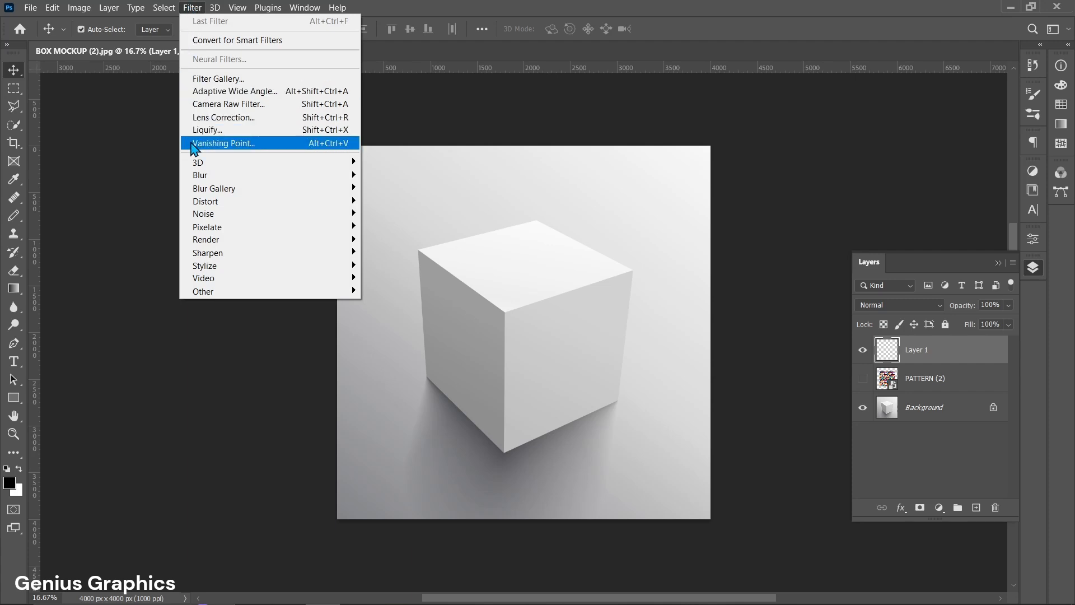
pyautogui.click(223, 143)
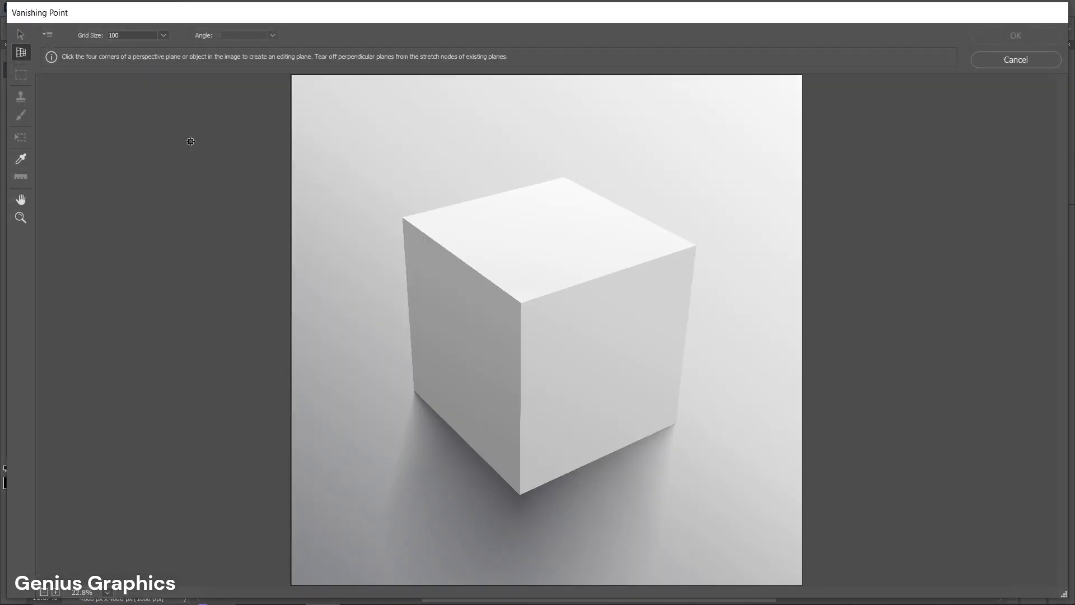
pyautogui.moveTo(21, 218)
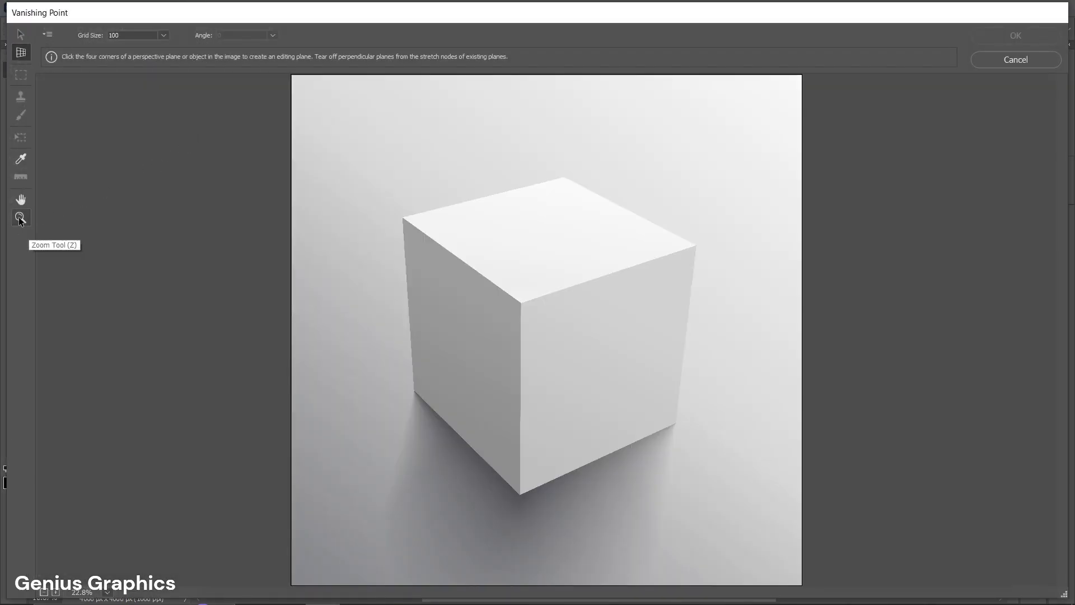
pyautogui.click(21, 218)
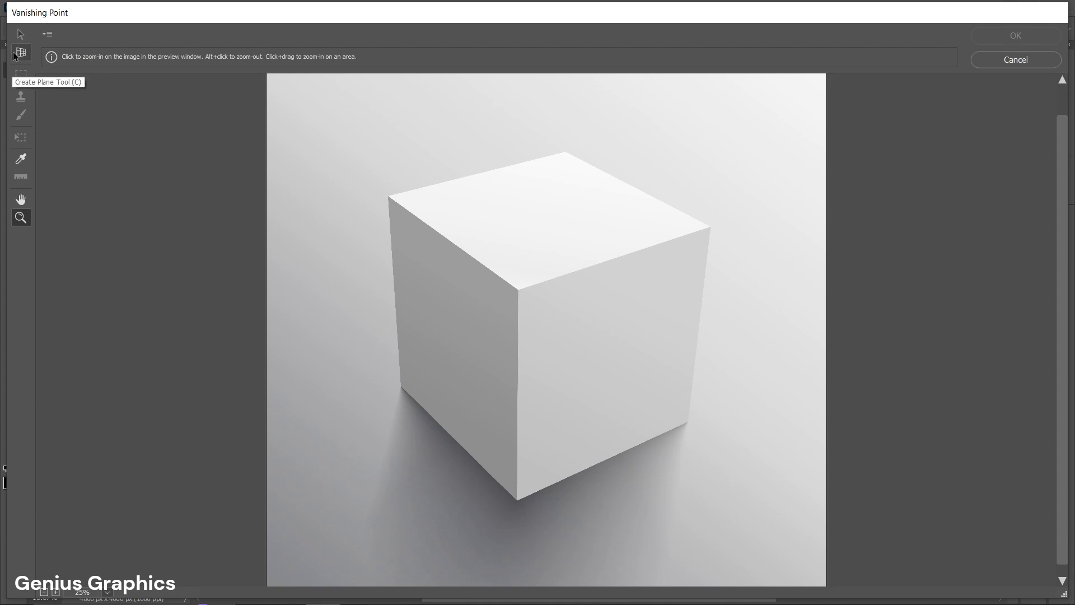
# Step: Draw a perspective plane by placing corners on the cube's top face
pyautogui.click(20, 52)
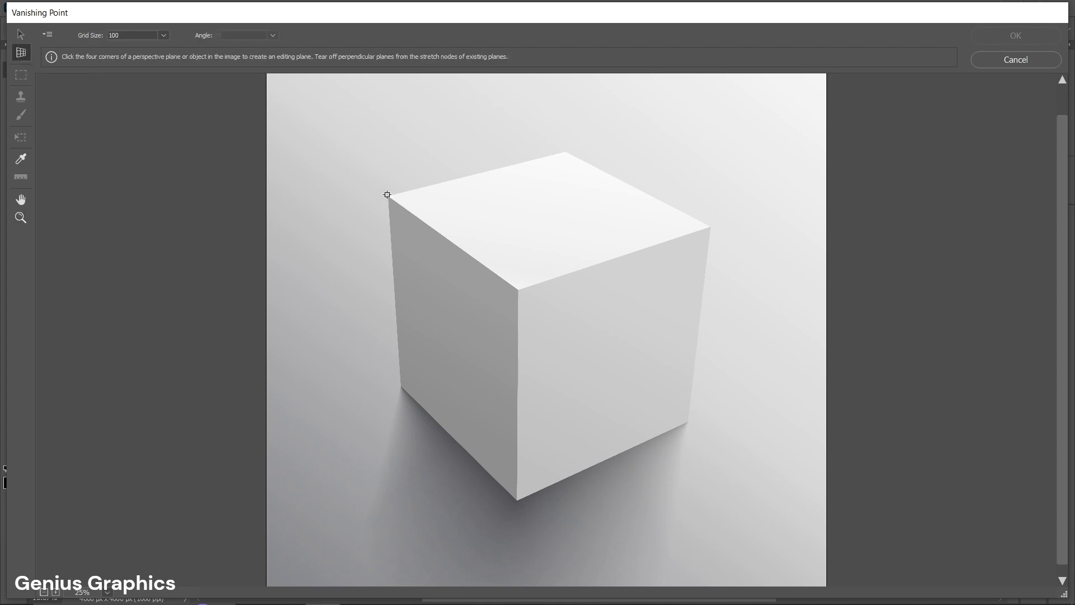
pyautogui.click(548, 159)
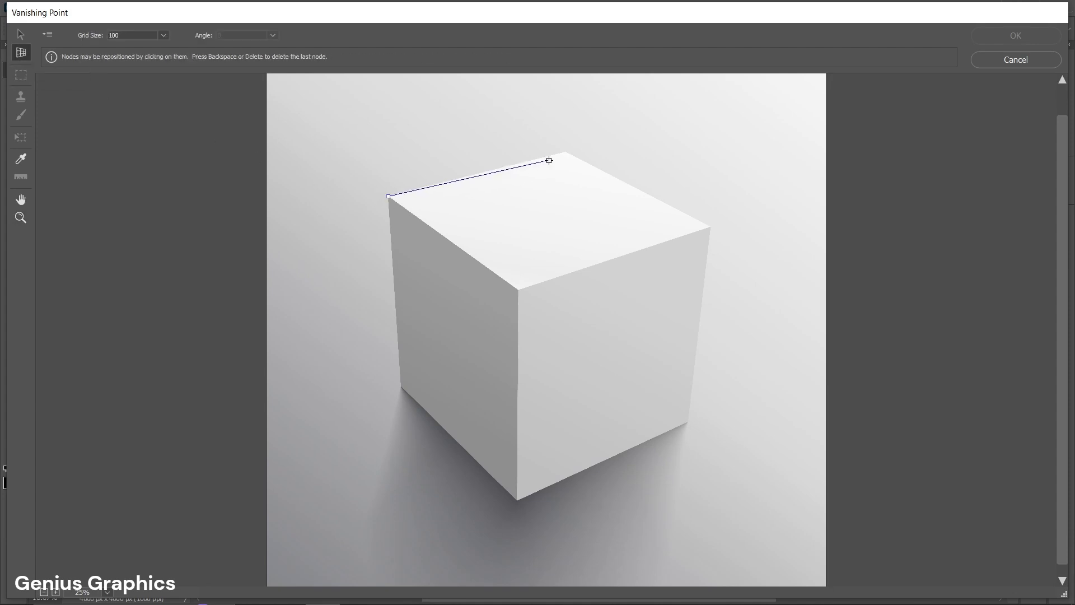
pyautogui.click(709, 221)
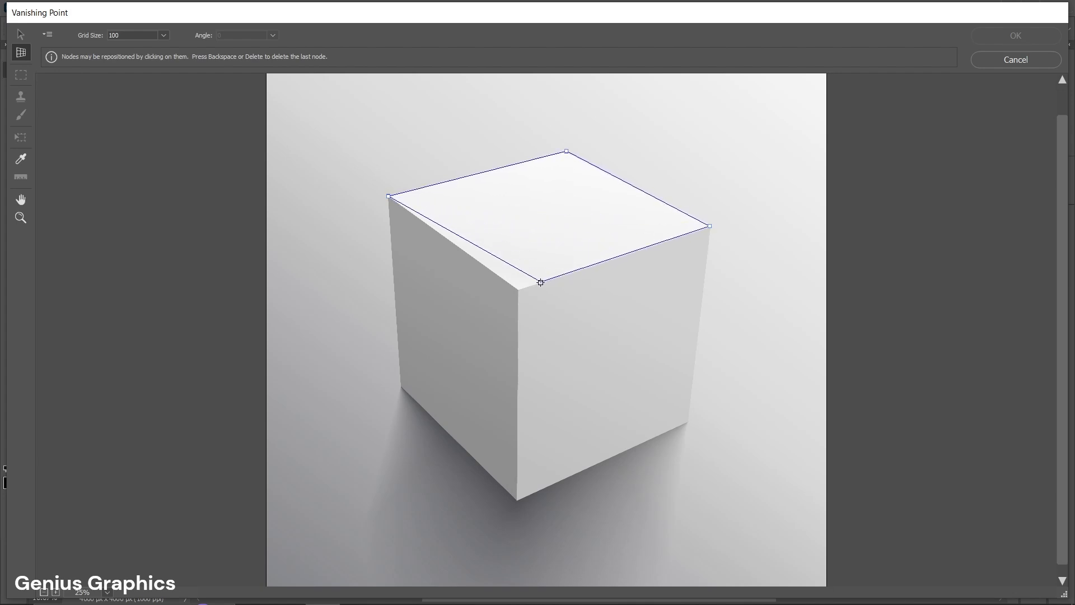
pyautogui.click(540, 283)
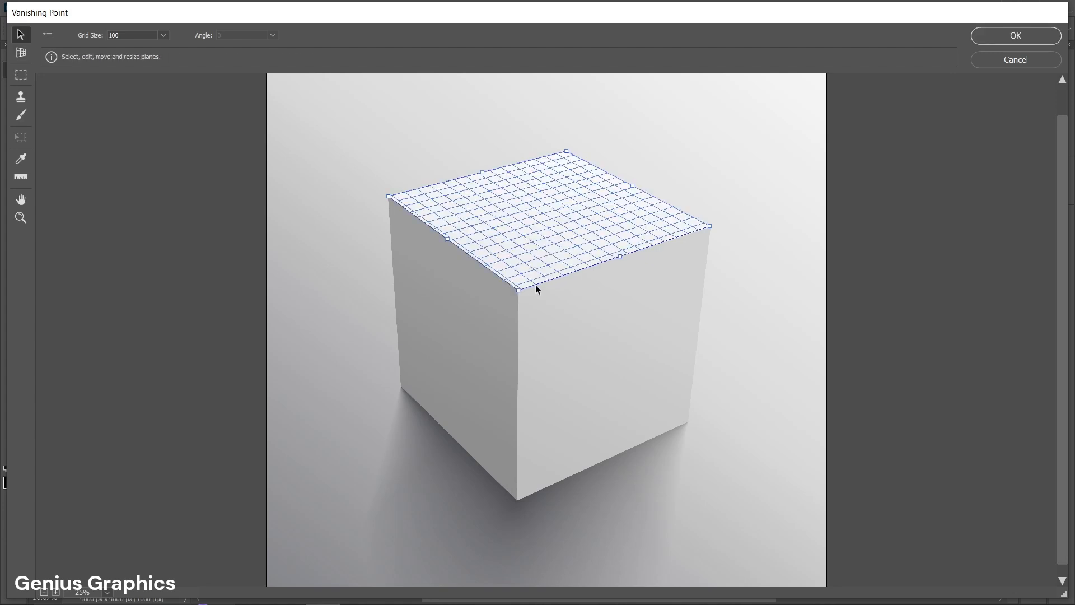
pyautogui.moveTo(31, 221)
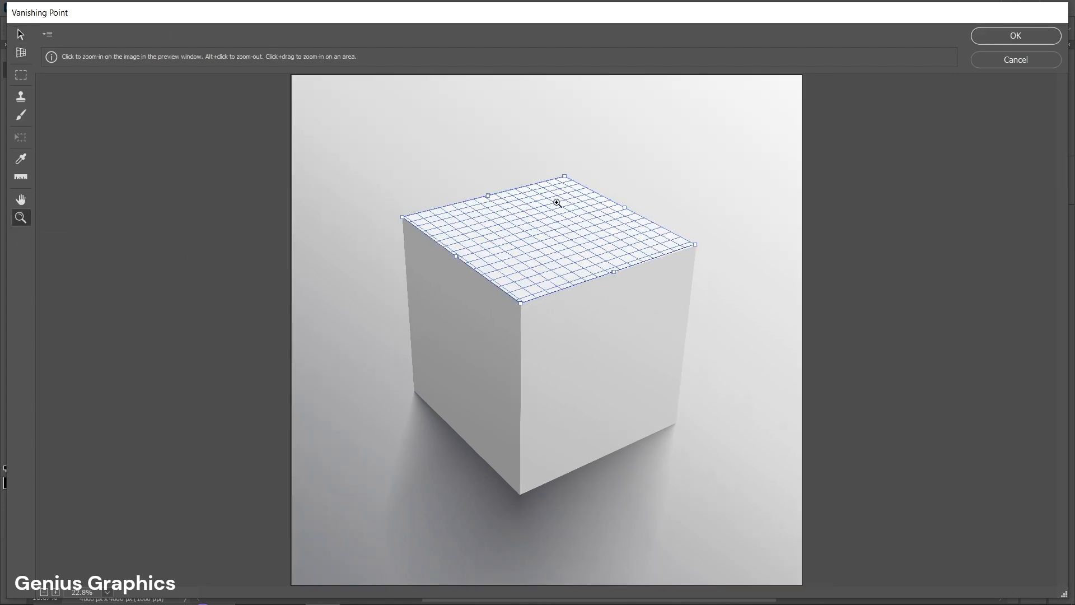
# Step: Zoom into the top plane's back corner and drag its node onto the cube edge
pyautogui.click(556, 203)
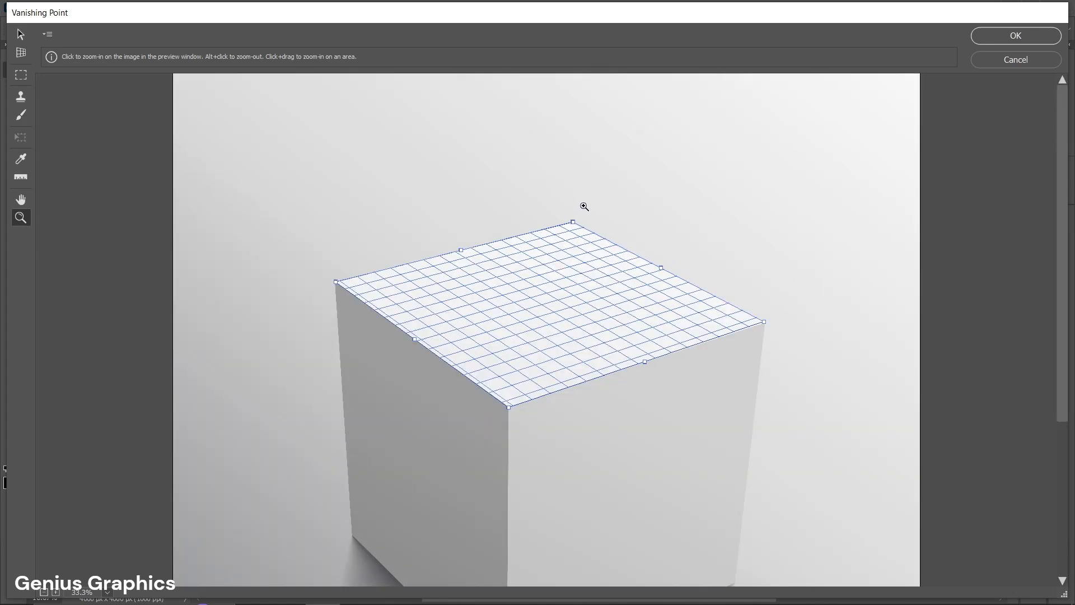
pyautogui.click(584, 207)
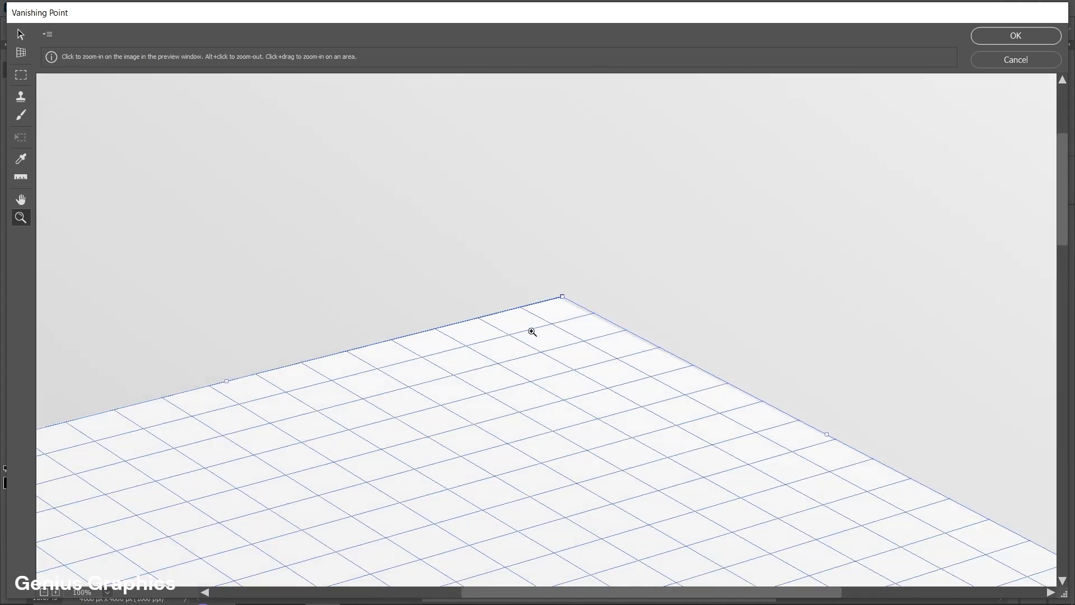
pyautogui.click(533, 332)
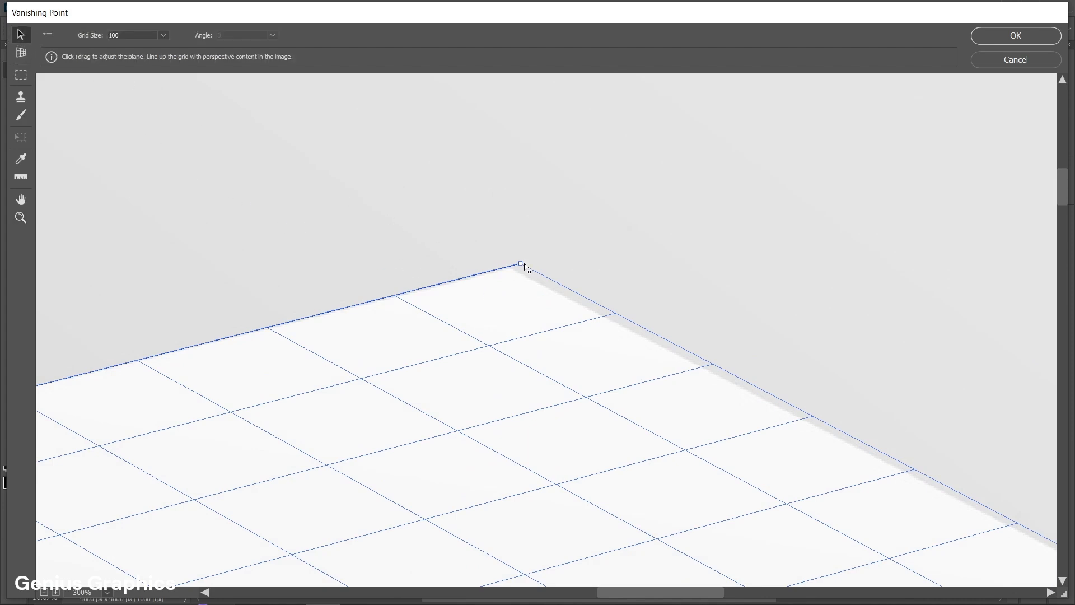
pyautogui.moveTo(519, 265); pyautogui.dragTo(513, 272)
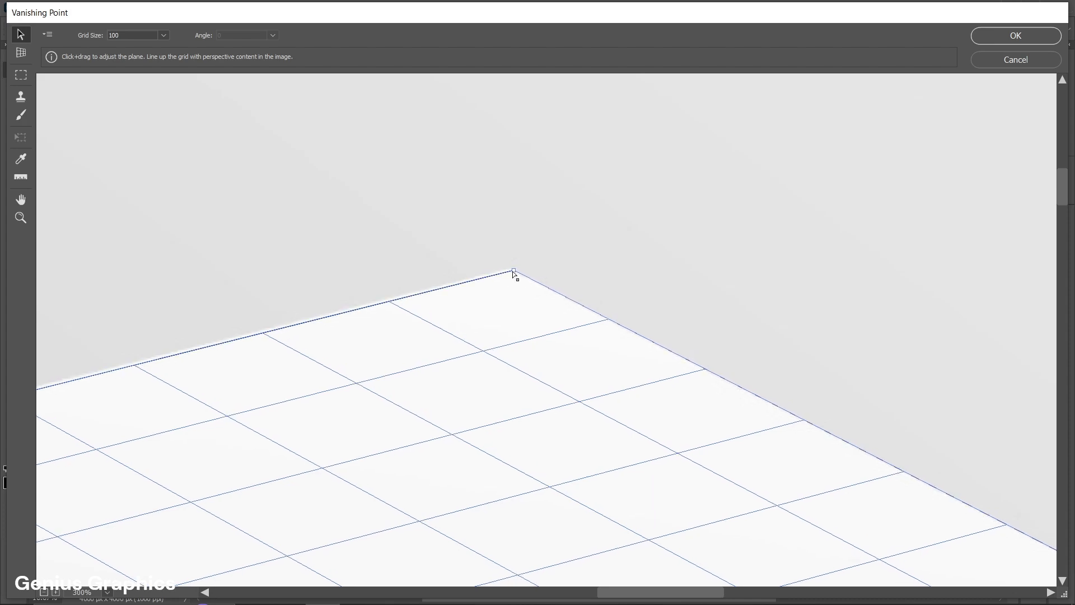
pyautogui.moveTo(514, 272); pyautogui.dragTo(511, 267)
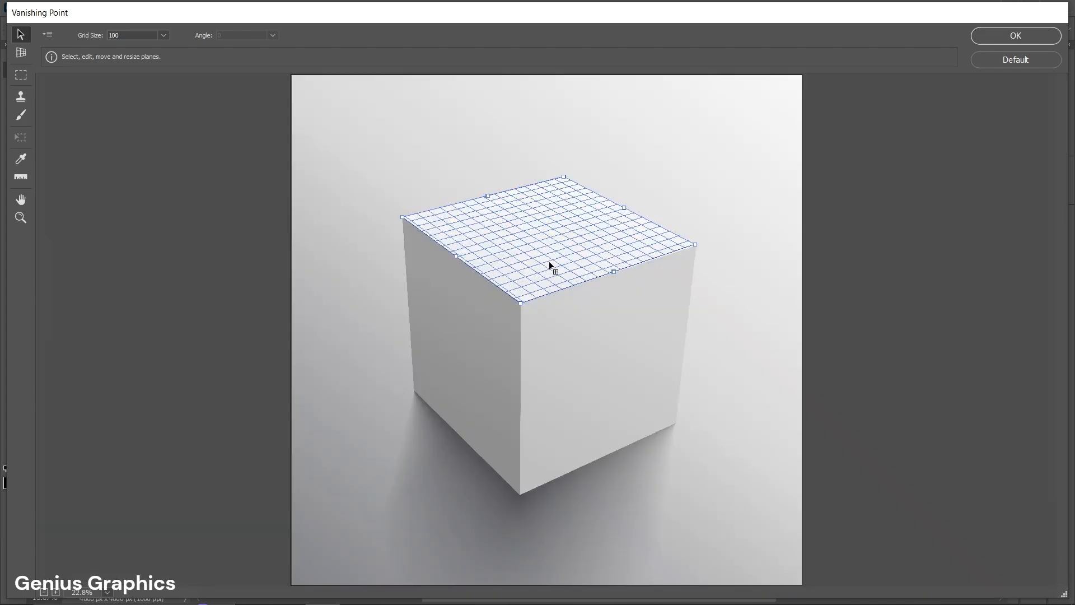
pyautogui.click(21, 217)
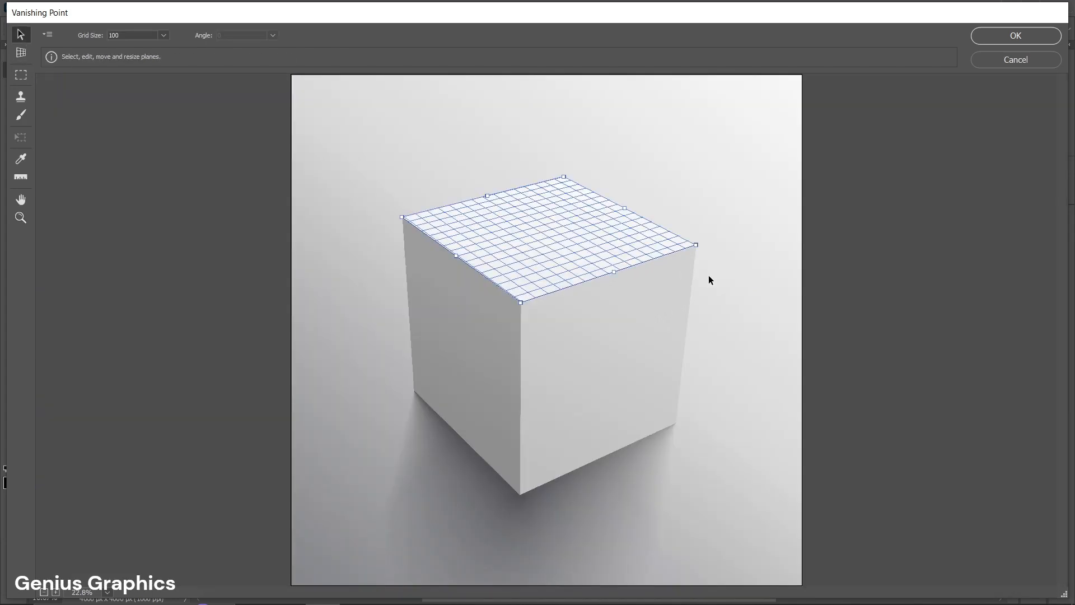
pyautogui.moveTo(452, 257)
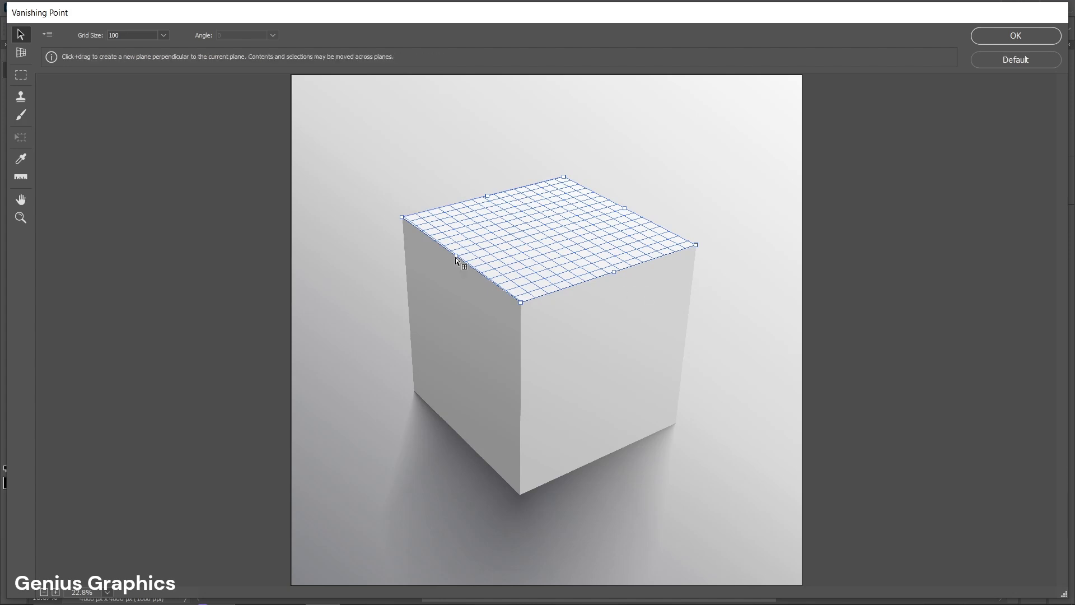
# Step: Pull a perpendicular plane down the left face and snap its bottom corner to the box
pyautogui.moveTo(457, 262); pyautogui.dragTo(457, 342)
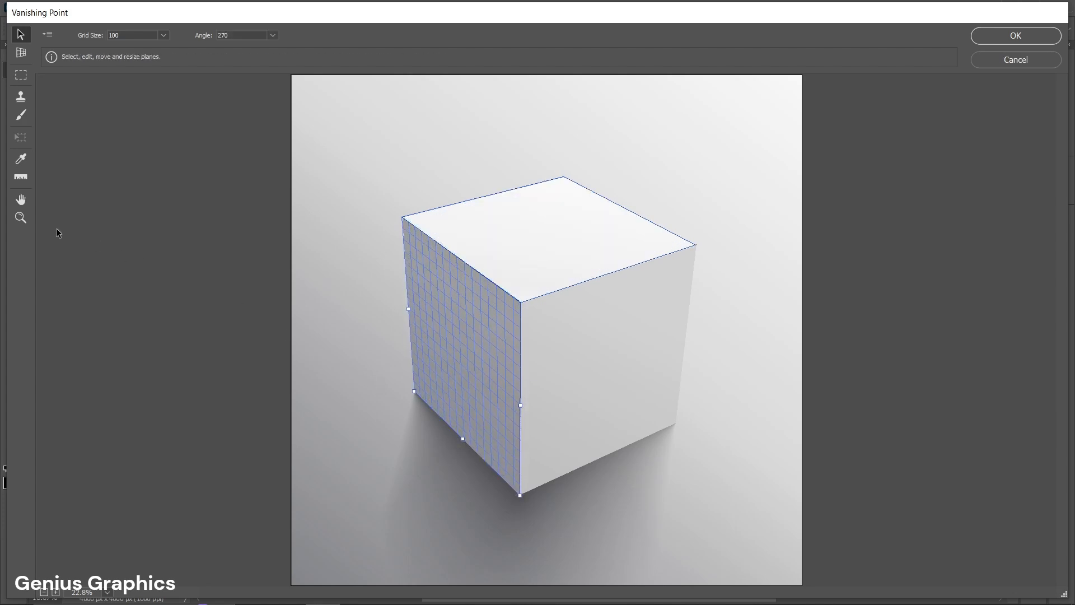
pyautogui.click(21, 218)
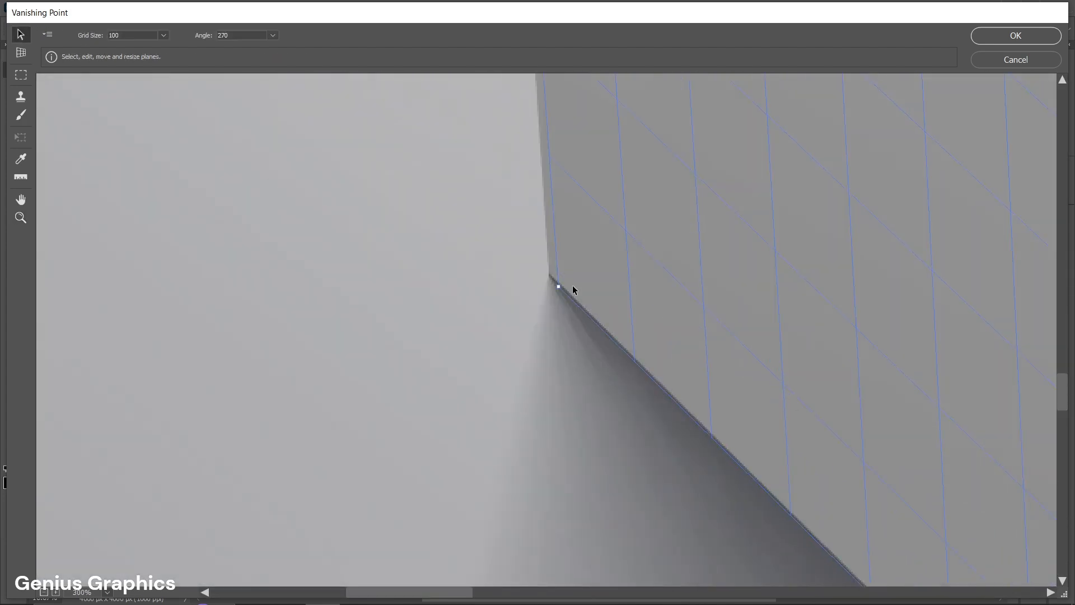
pyautogui.moveTo(559, 287); pyautogui.dragTo(553, 280)
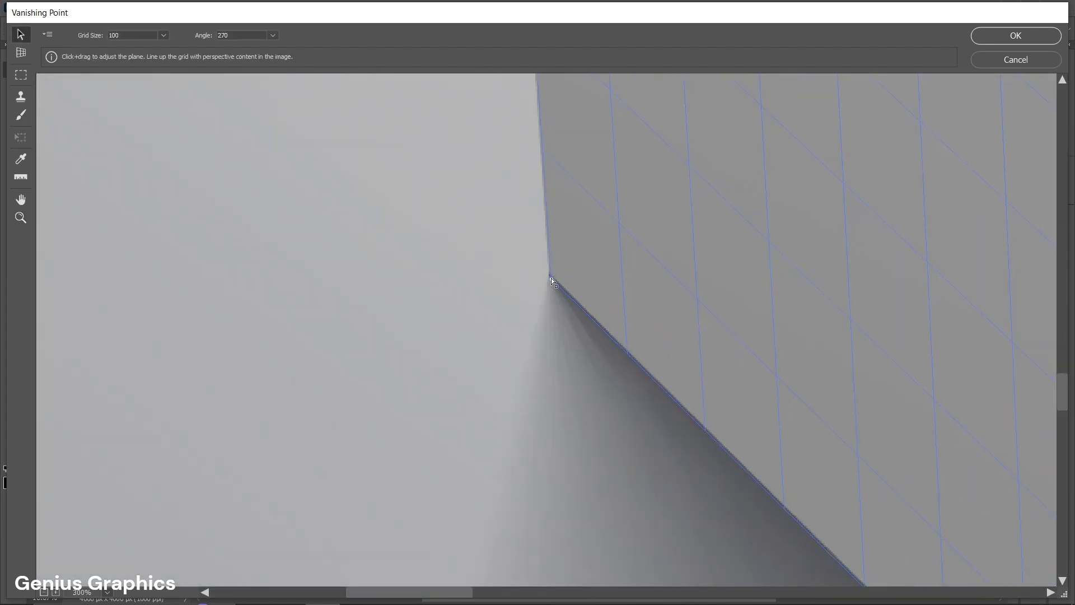
pyautogui.moveTo(552, 281); pyautogui.dragTo(553, 276)
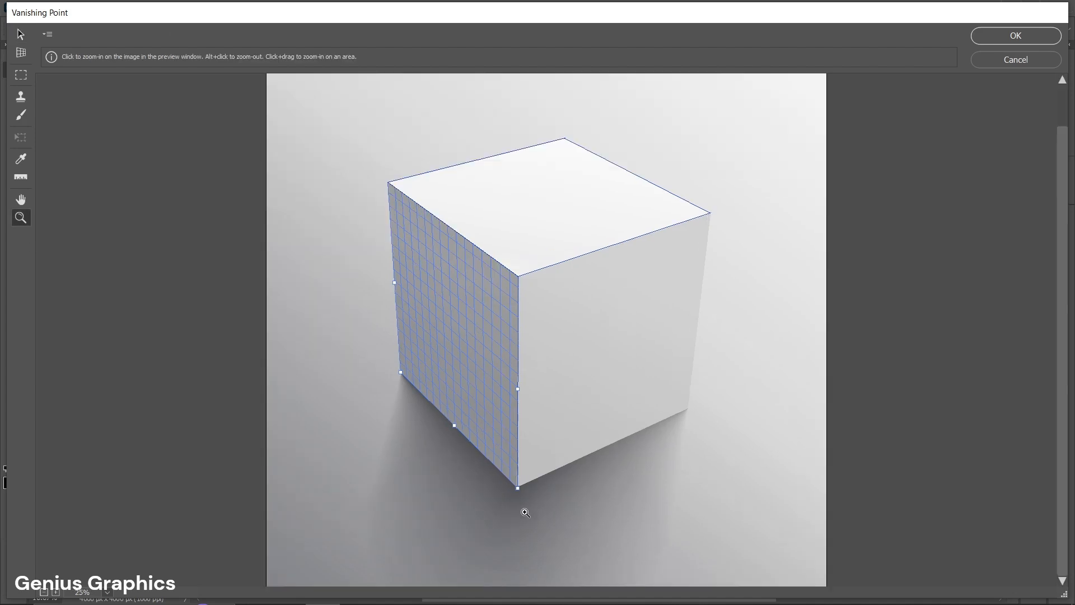
pyautogui.click(526, 512)
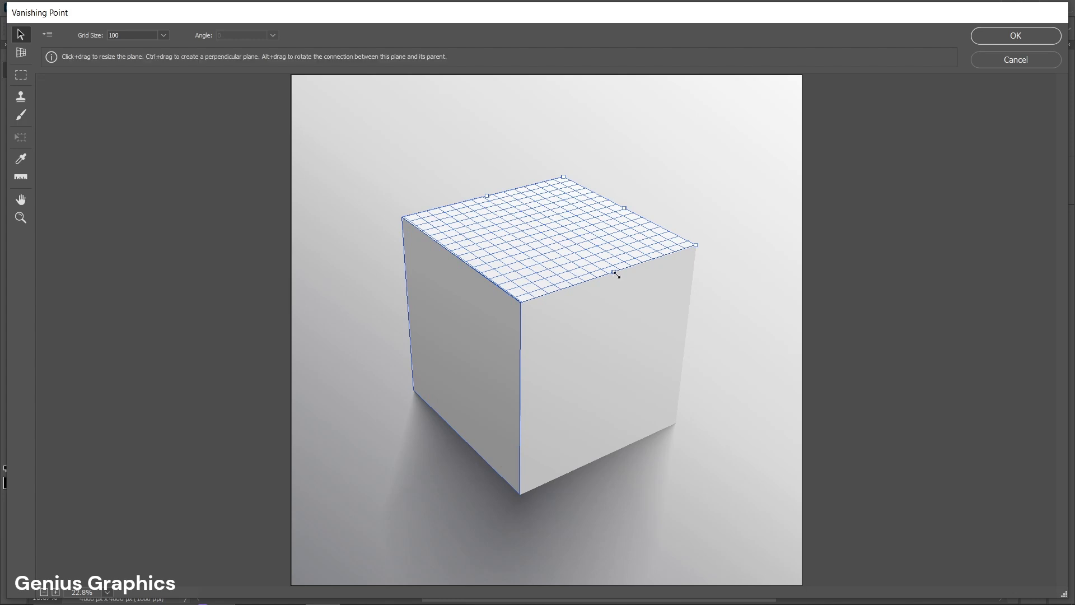
# Step: Extend a perpendicular plane down the cube's right face and adjust its nodes
pyautogui.moveTo(615, 273); pyautogui.dragTo(615, 295)
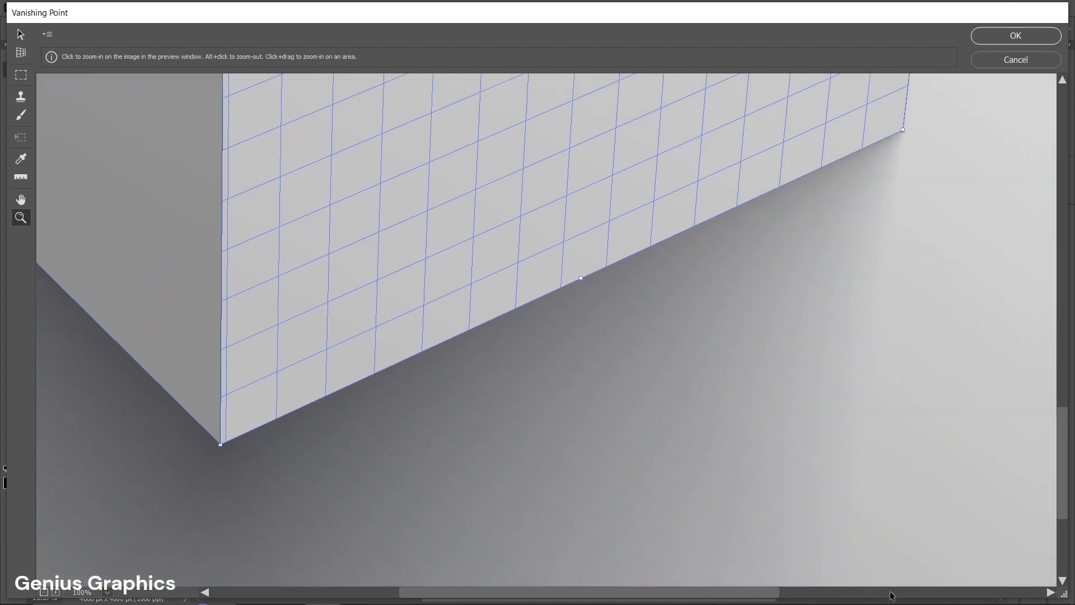
pyautogui.click(581, 277)
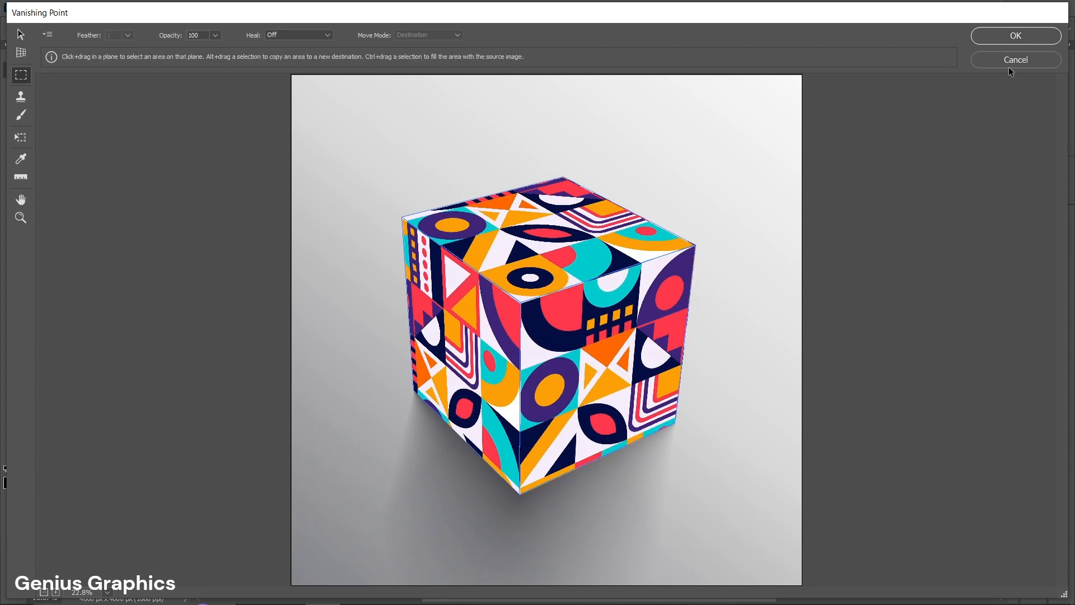
# Step: Confirm Vanishing Point with OK so Layer 1 gets the perspective-wrapped pattern
pyautogui.click(1014, 35)
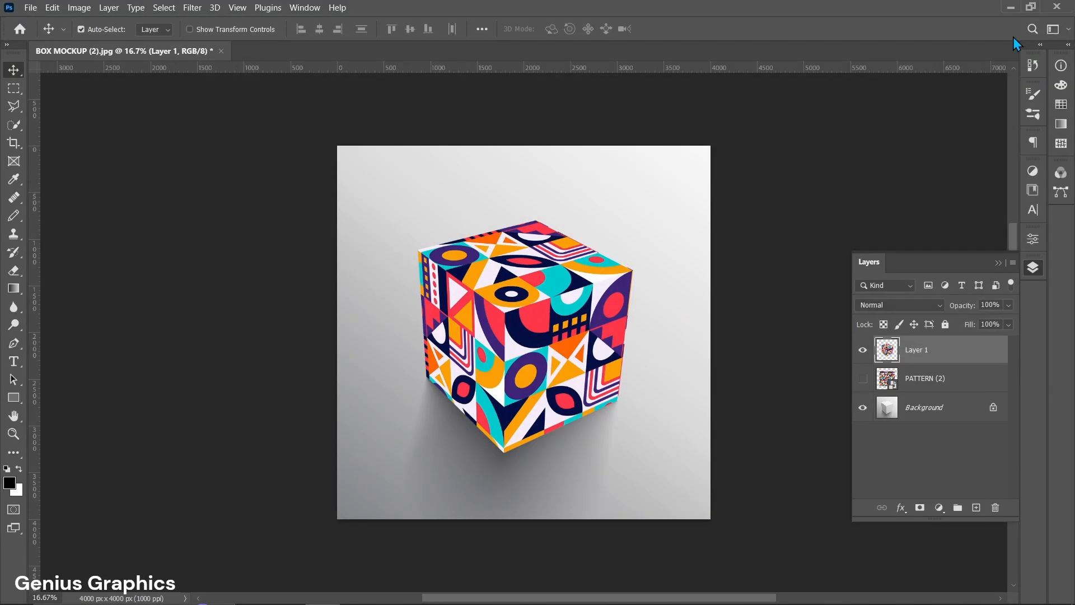
pyautogui.moveTo(930, 216)
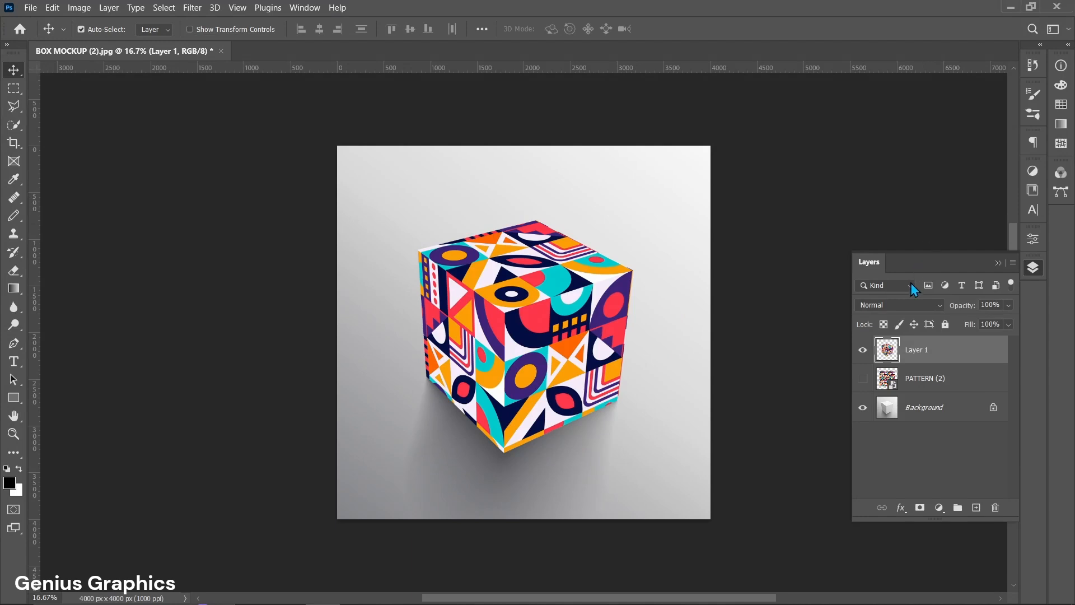
# Step: Set Layer 1's blend mode to Multiply
pyautogui.click(898, 304)
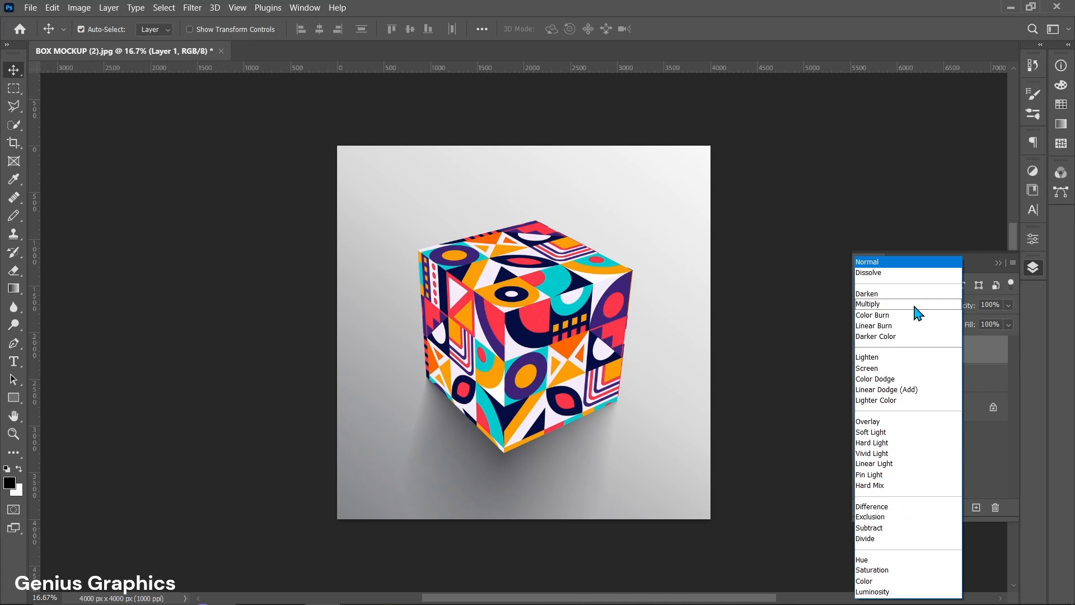
pyautogui.click(868, 303)
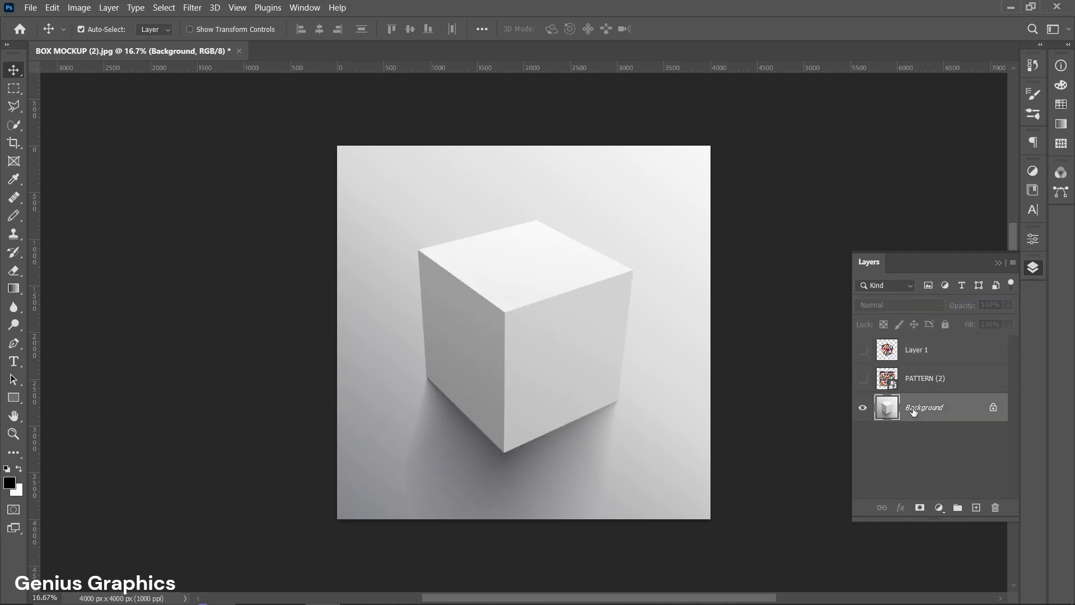
pyautogui.moveTo(924, 407)
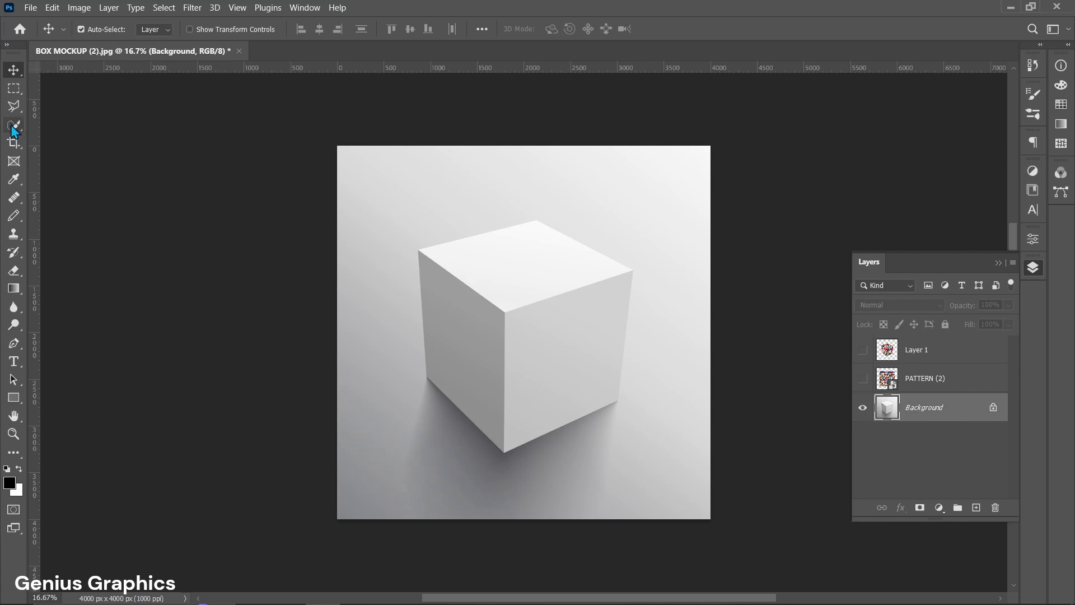
# Step: Brush the backdrop around the cube with the Quick Selection Tool, excluding the cube
pyautogui.click(13, 126)
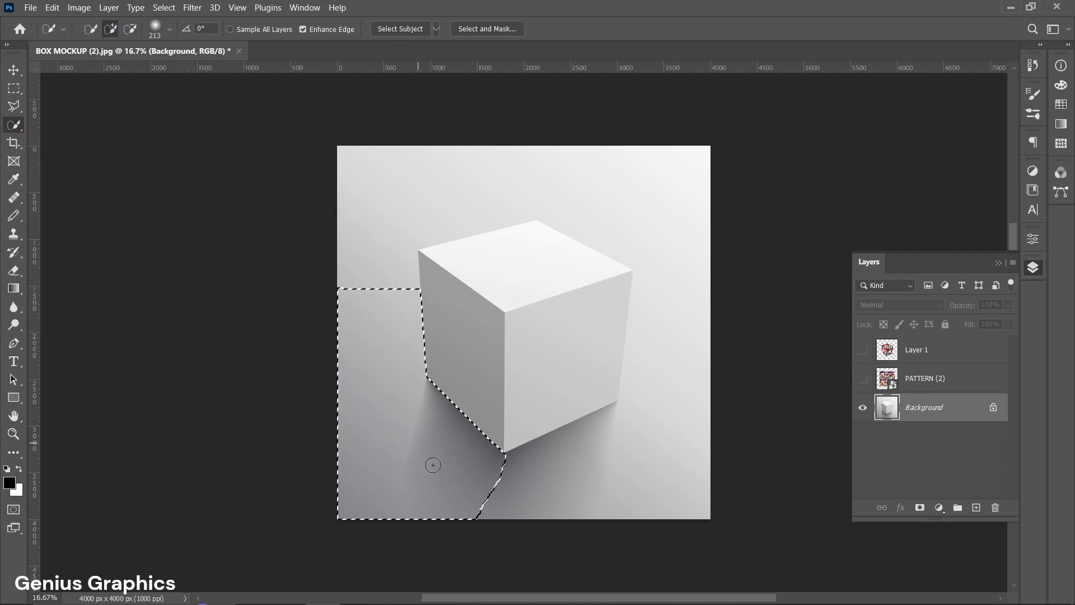
pyautogui.moveTo(432, 464); pyautogui.dragTo(678, 392)
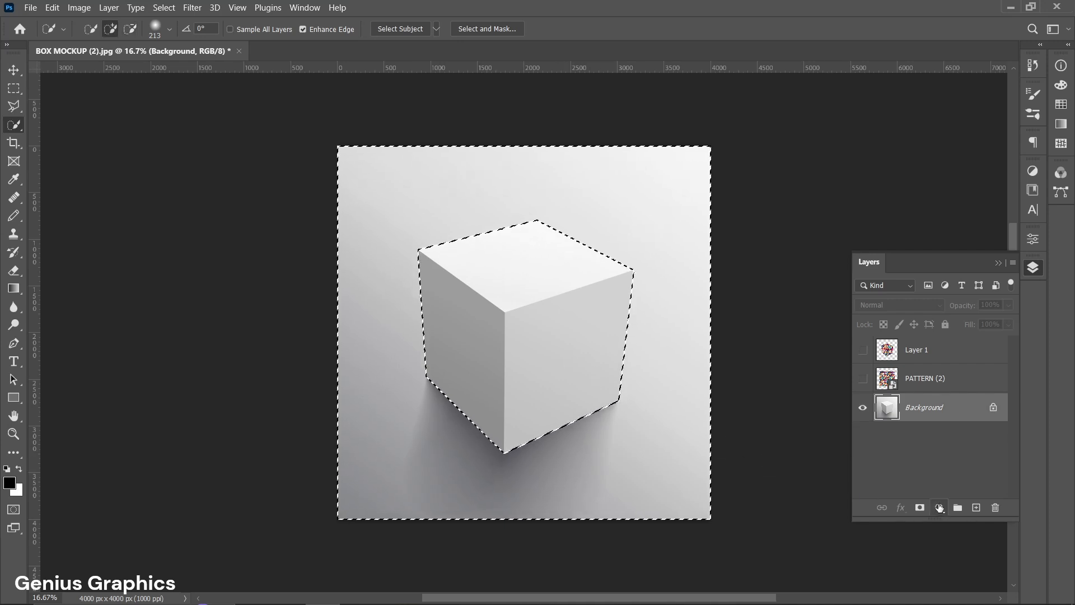
# Step: Add a black Solid Color fill layer over the backdrop and make Layer 1 visible again
pyautogui.click(938, 507)
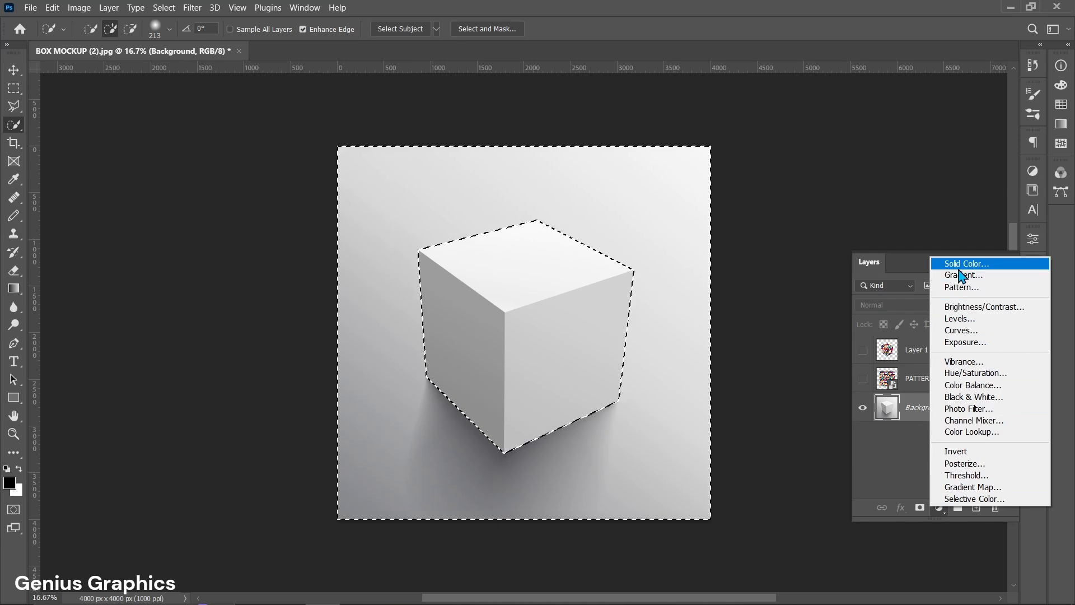
pyautogui.click(964, 263)
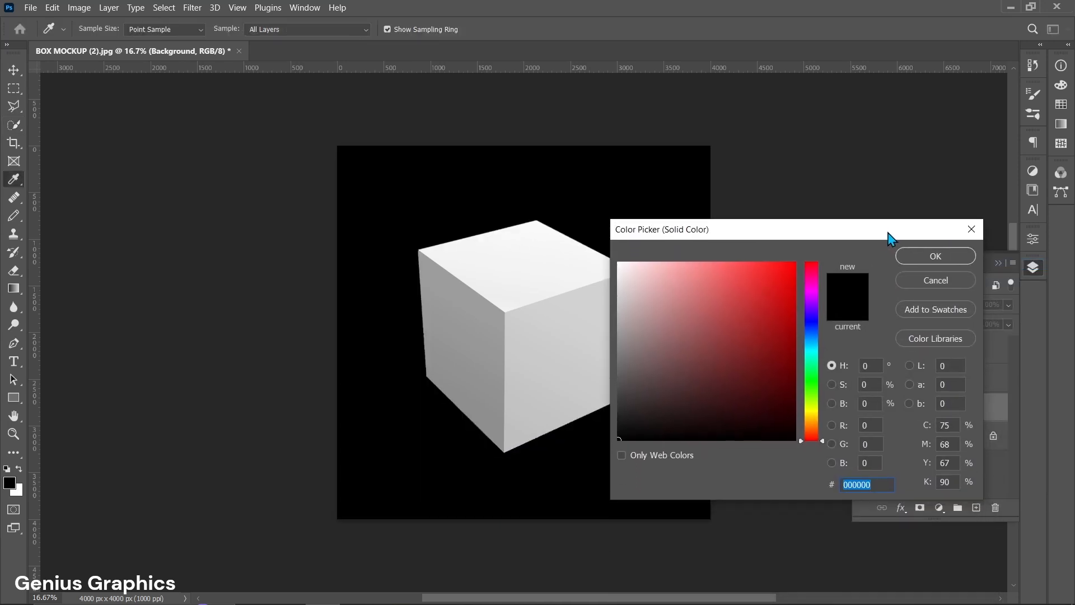
pyautogui.click(933, 256)
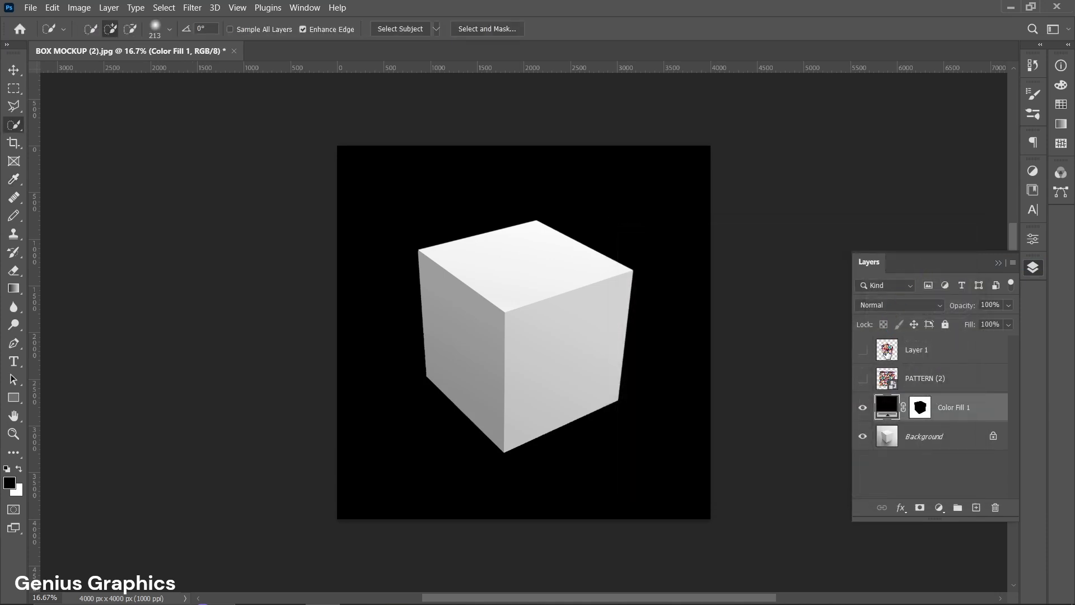
pyautogui.click(862, 350)
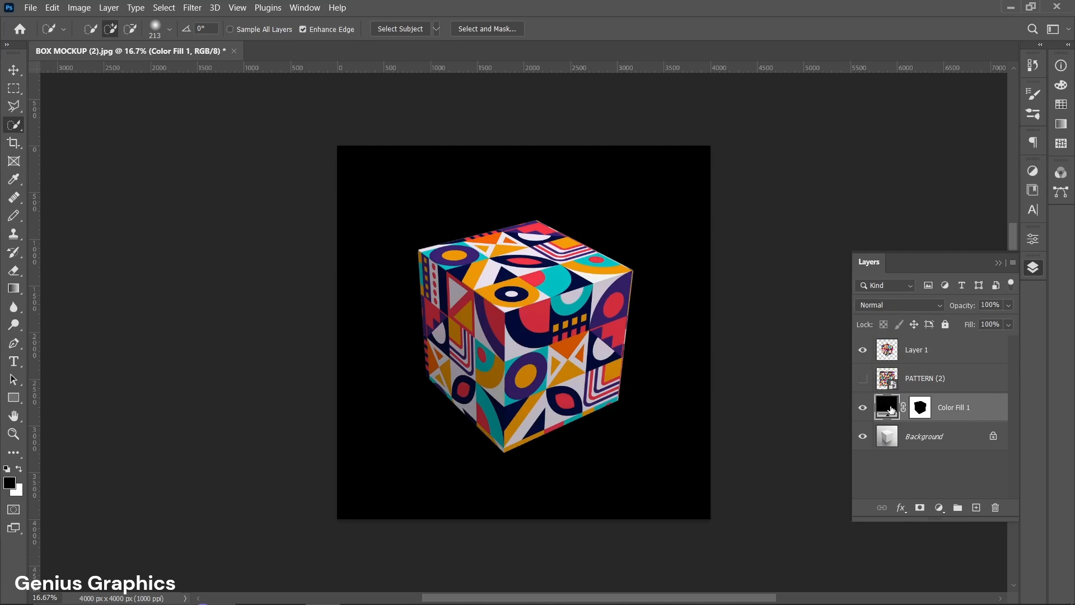
# Step: Recolor the backdrop fill with a red sampled from the pattern and set it to Multiply
pyautogui.doubleClick(885, 407)
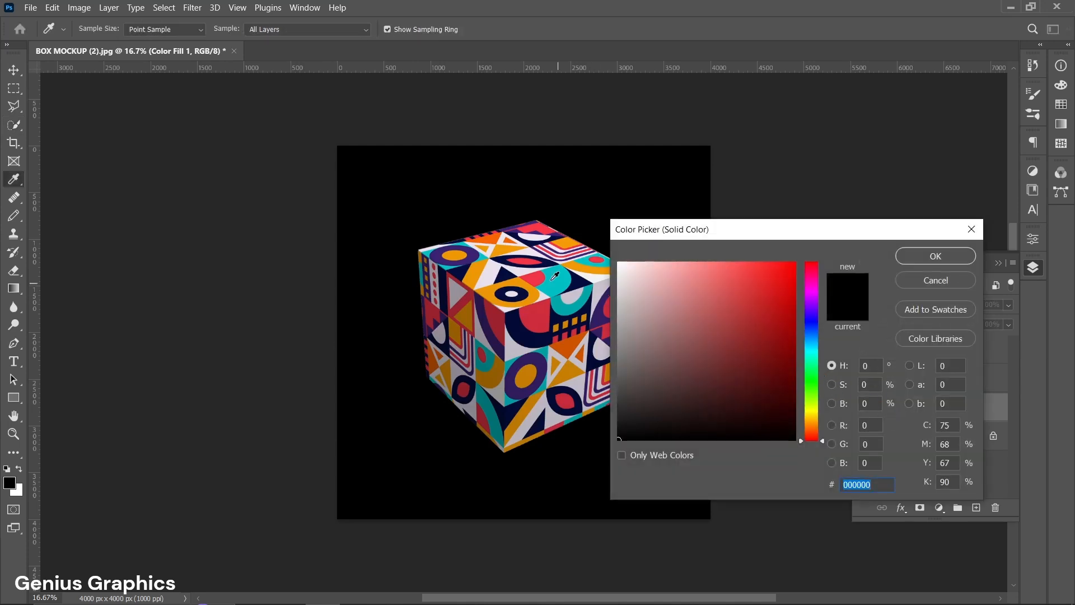
pyautogui.click(757, 272)
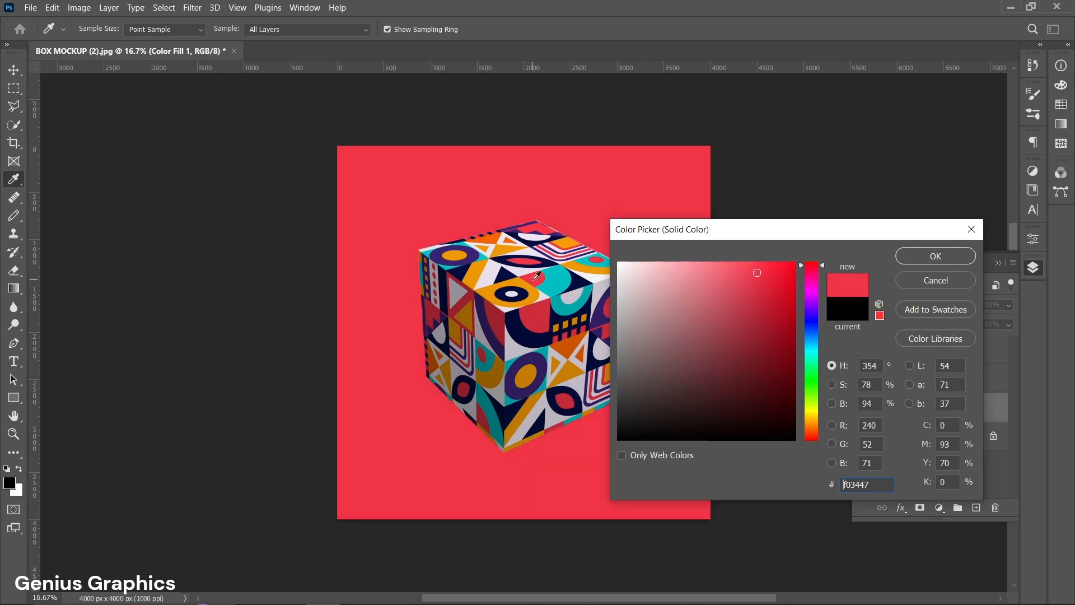
pyautogui.moveTo(935, 264)
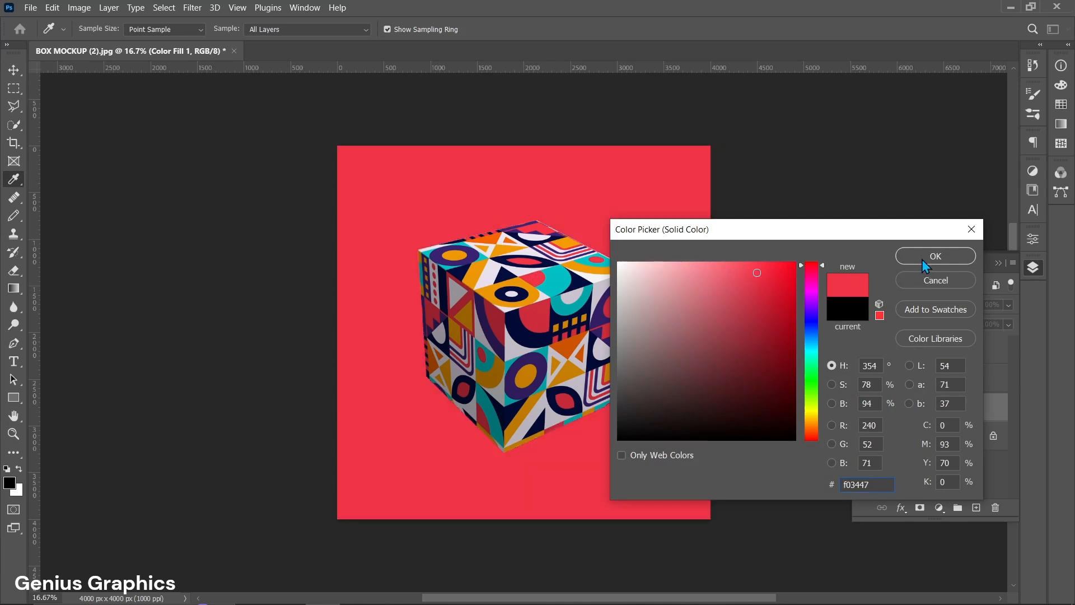
pyautogui.click(934, 256)
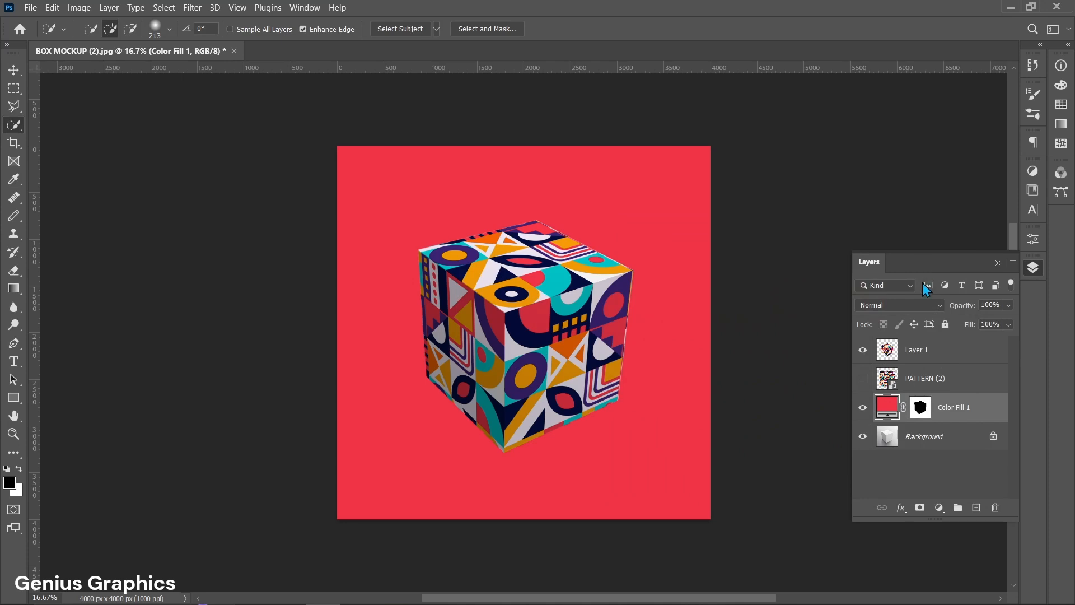
pyautogui.click(895, 304)
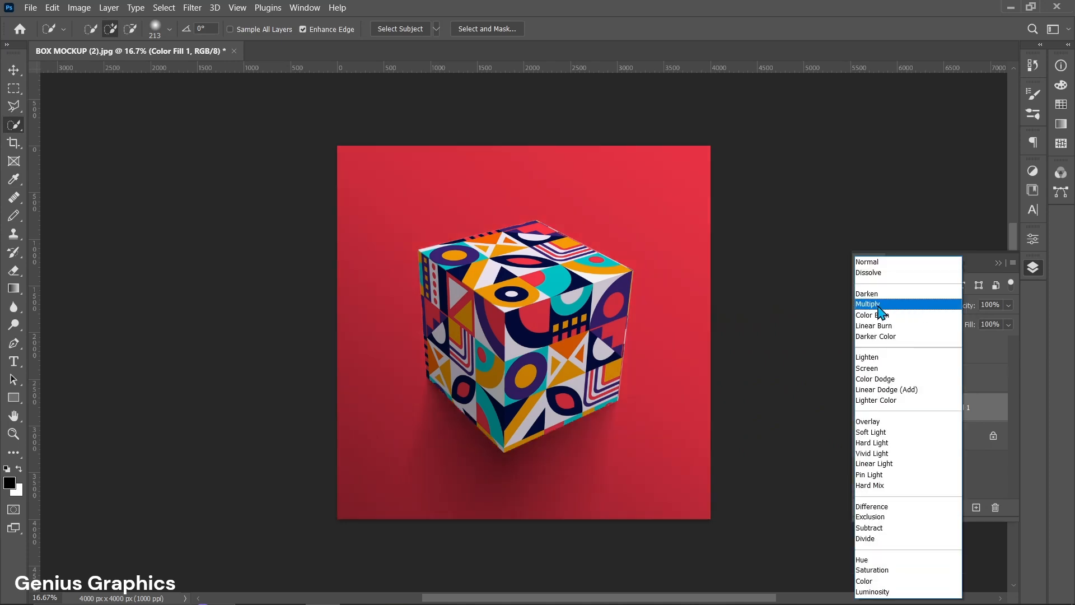
pyautogui.click(868, 305)
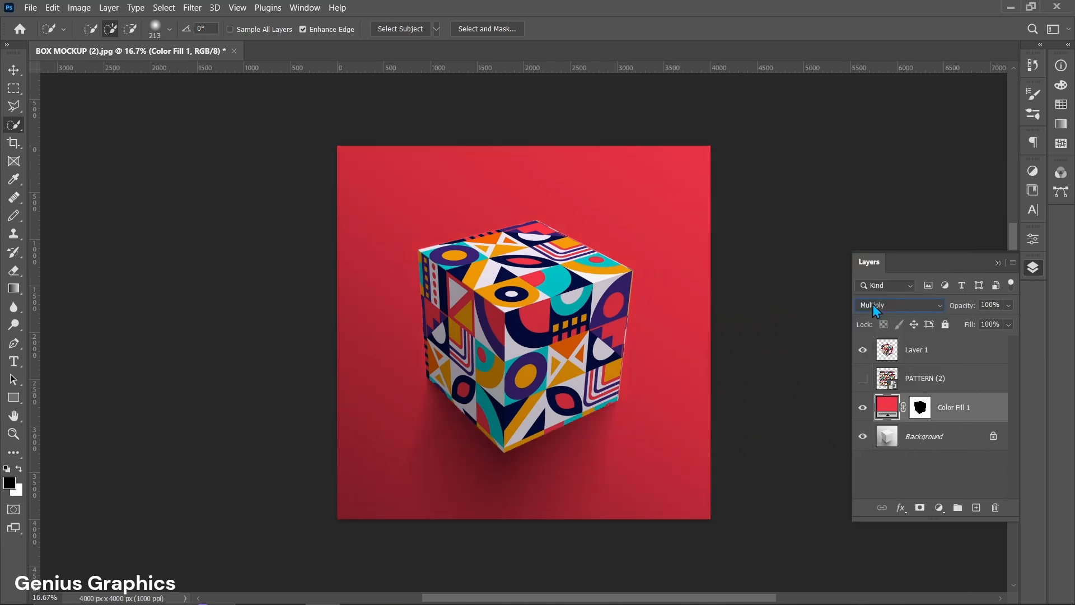